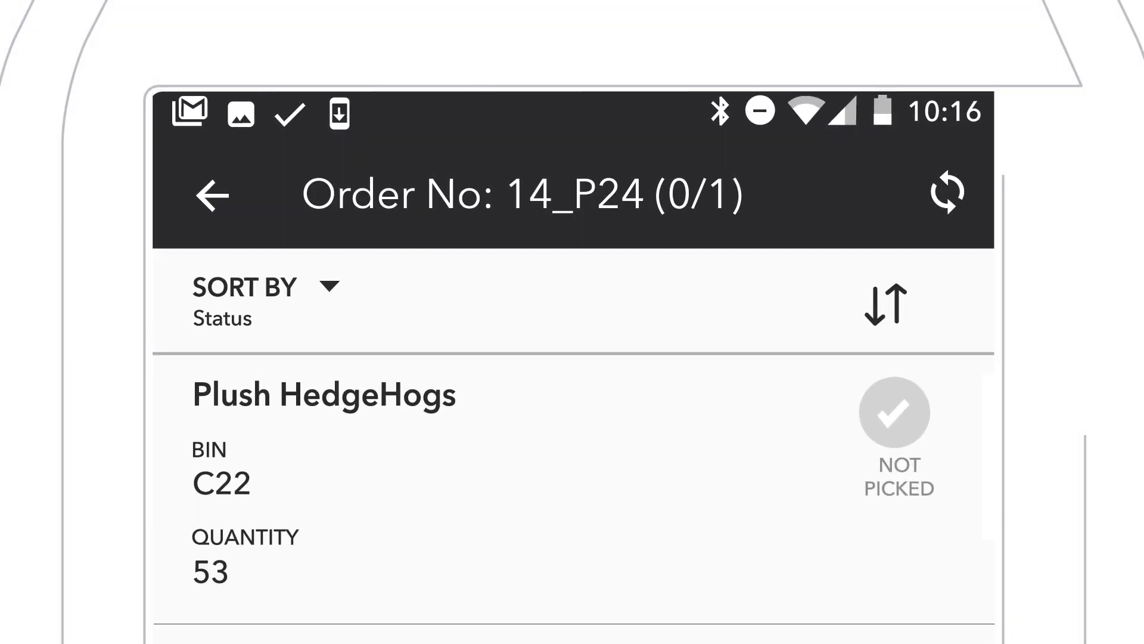
Start an Add a note form for the unpicked Plush HedgeHogs item in order 14_P24
click(893, 412)
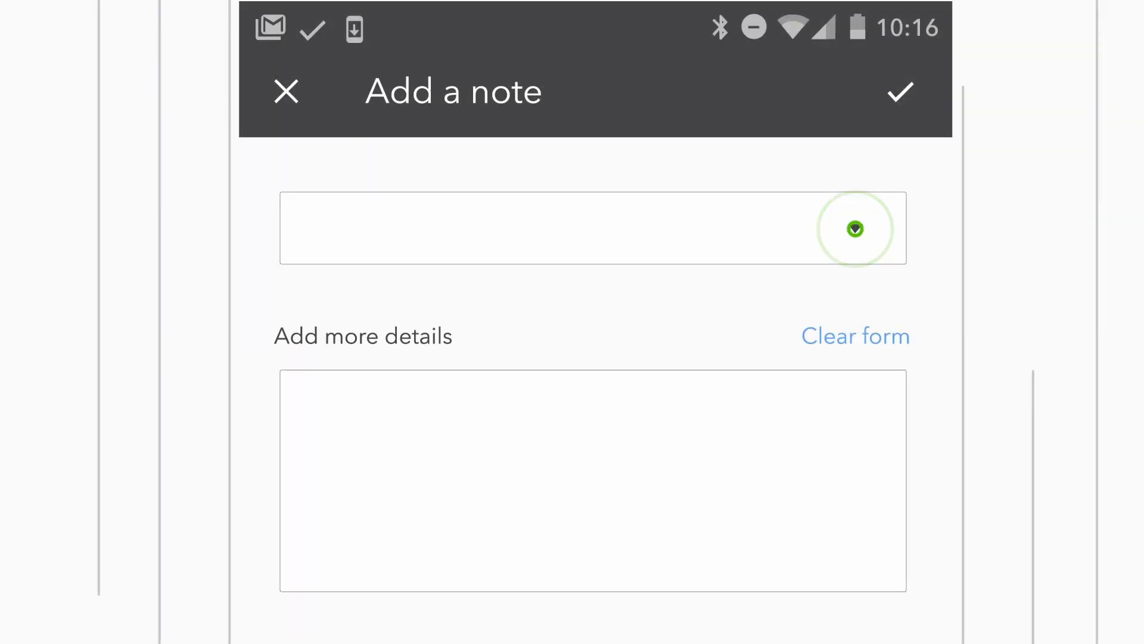
Choose 'Picked from another bin' as the note's reason
click(592, 228)
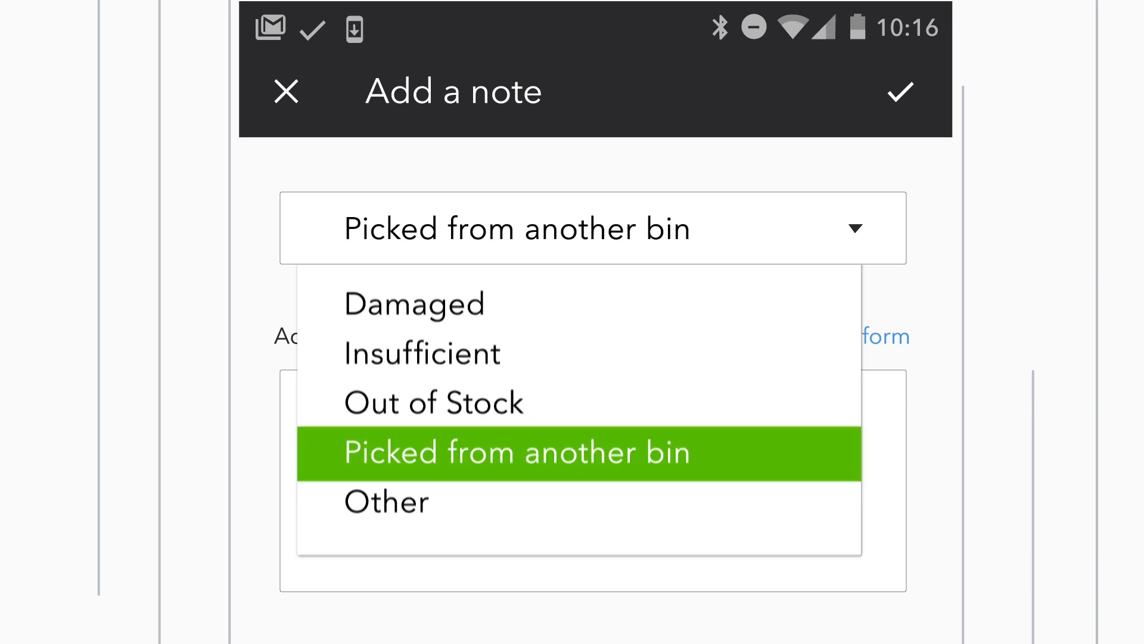